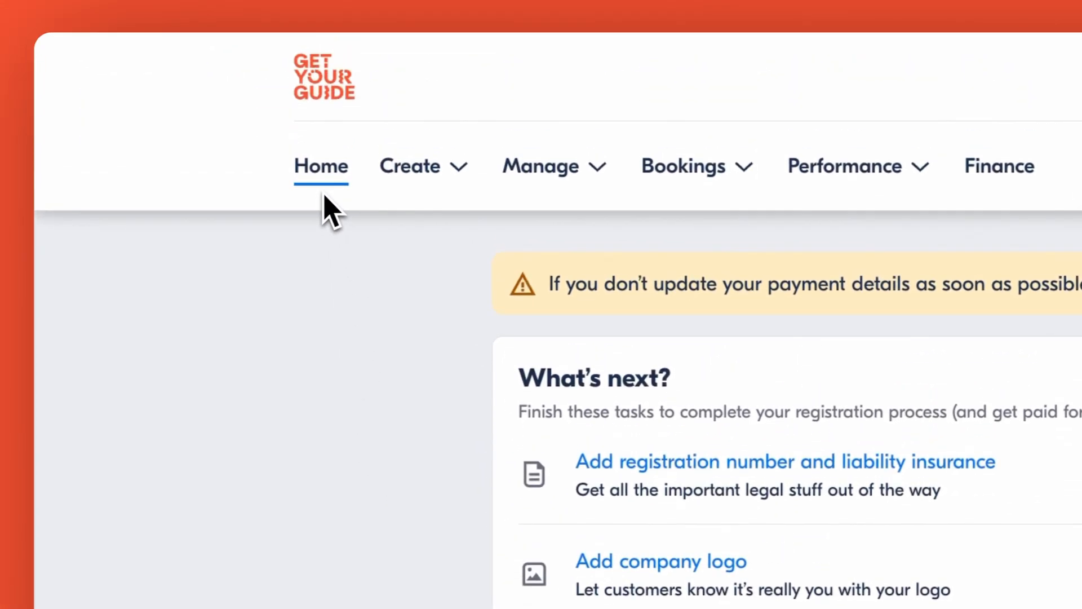
{"action": "mouse_move", "coordinate": [359, 222]}
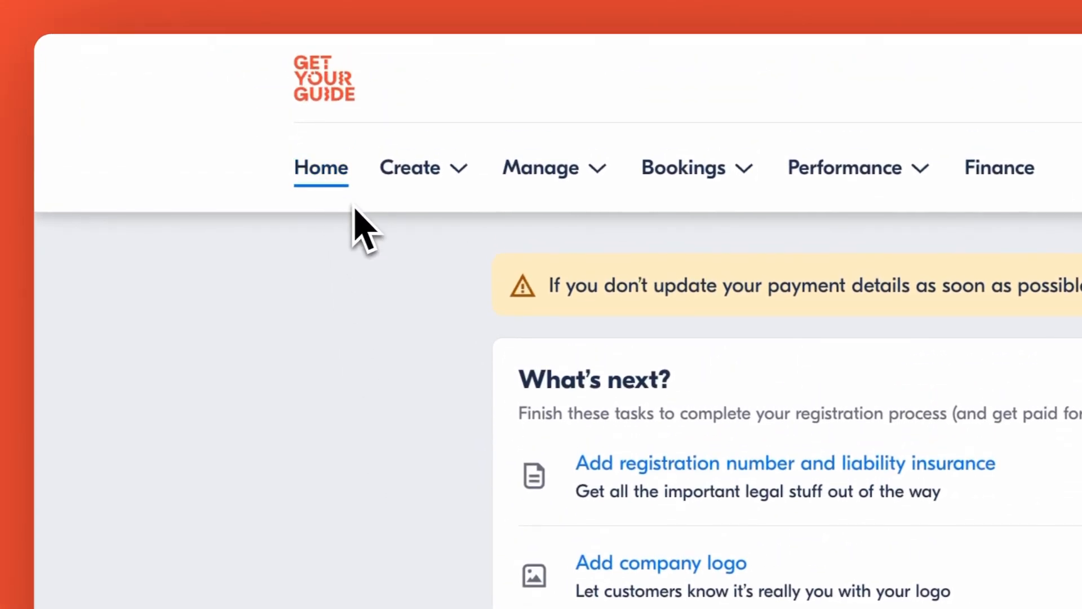
Open the Create menu, then the Manage menu listing Availability, Products and Special offers.
{"action": "left_click", "coordinate": [410, 168]}
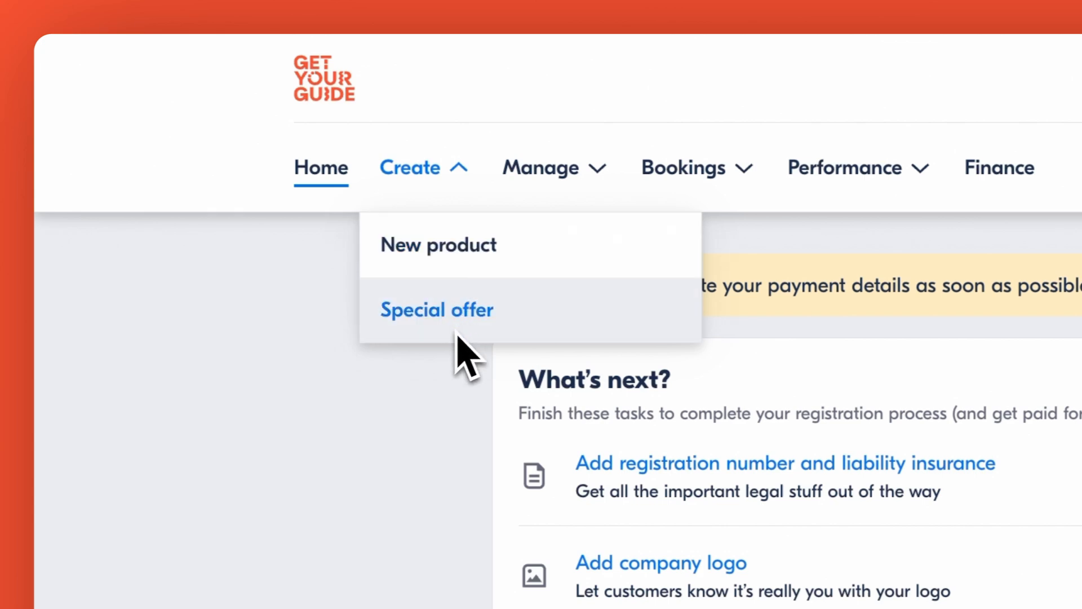
{"action": "mouse_move", "coordinate": [467, 362]}
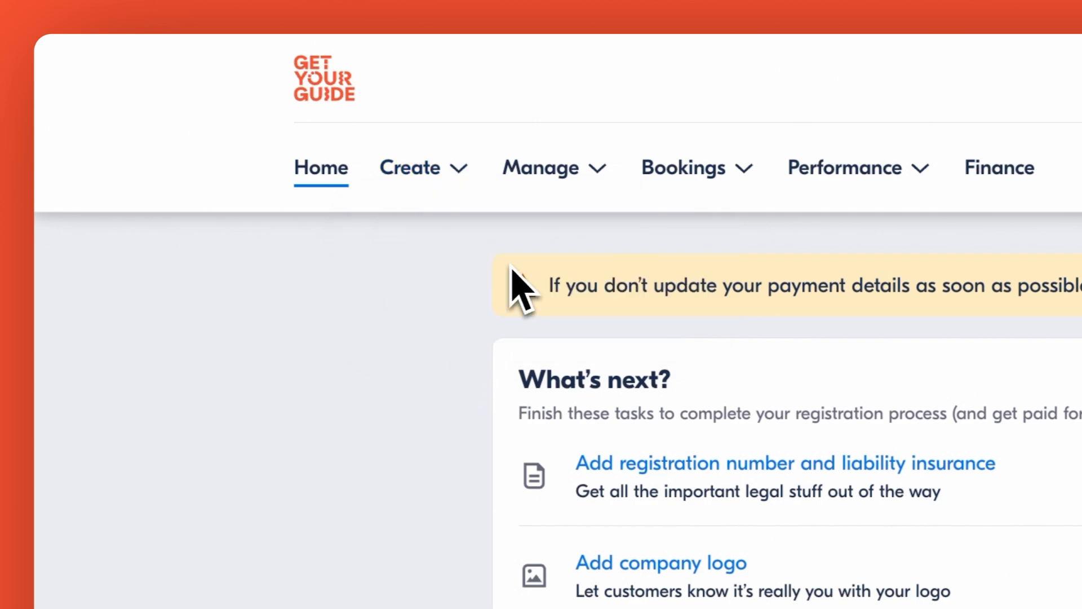
{"action": "left_click", "coordinate": [540, 168]}
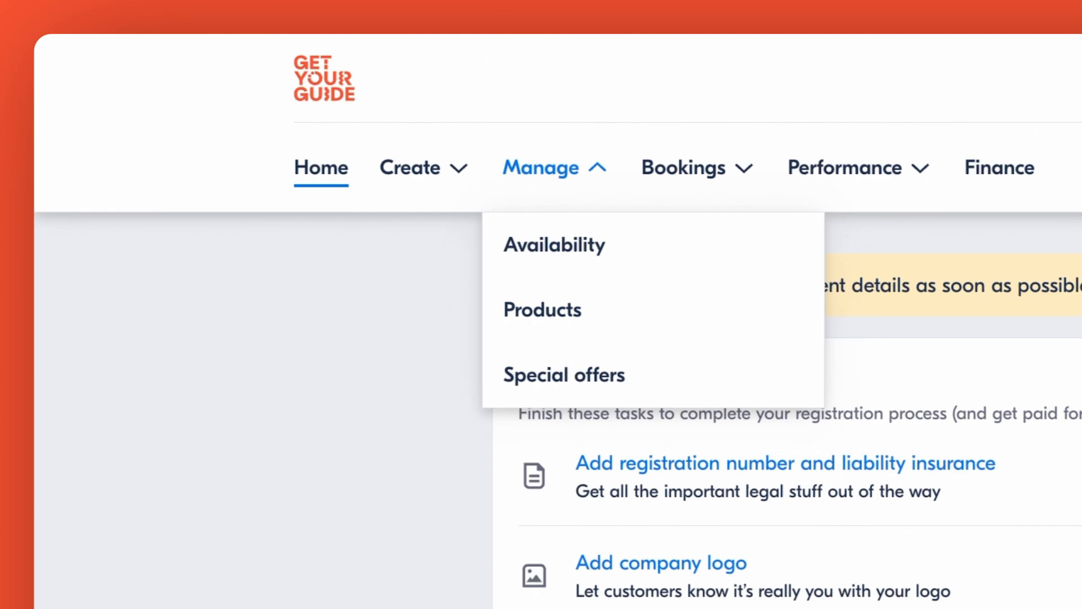
{"action": "mouse_move", "coordinate": [576, 284]}
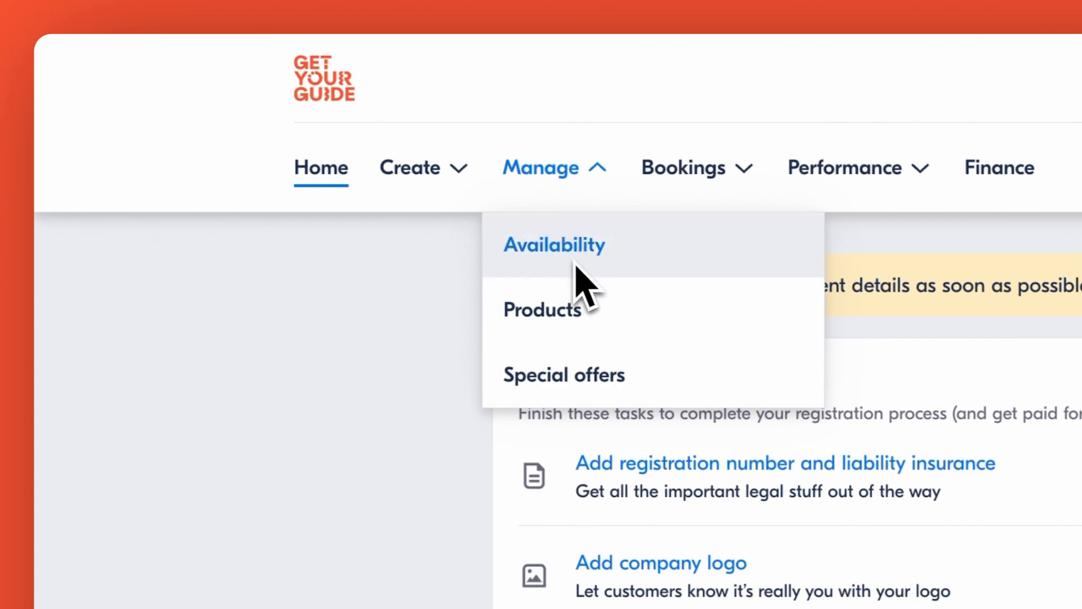
{"action": "mouse_move", "coordinate": [607, 337]}
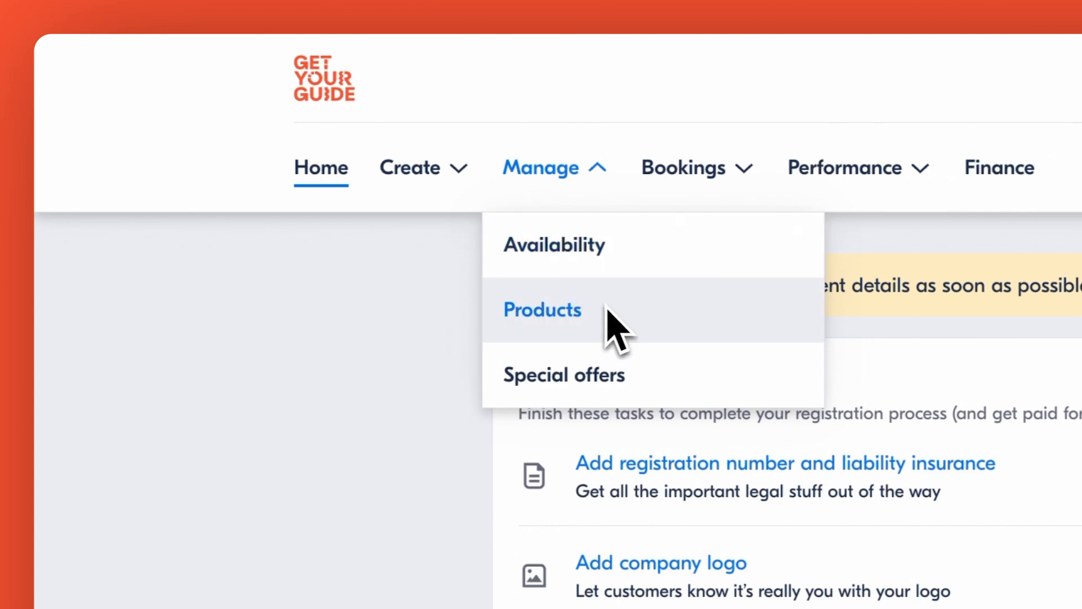
{"action": "mouse_move", "coordinate": [618, 336]}
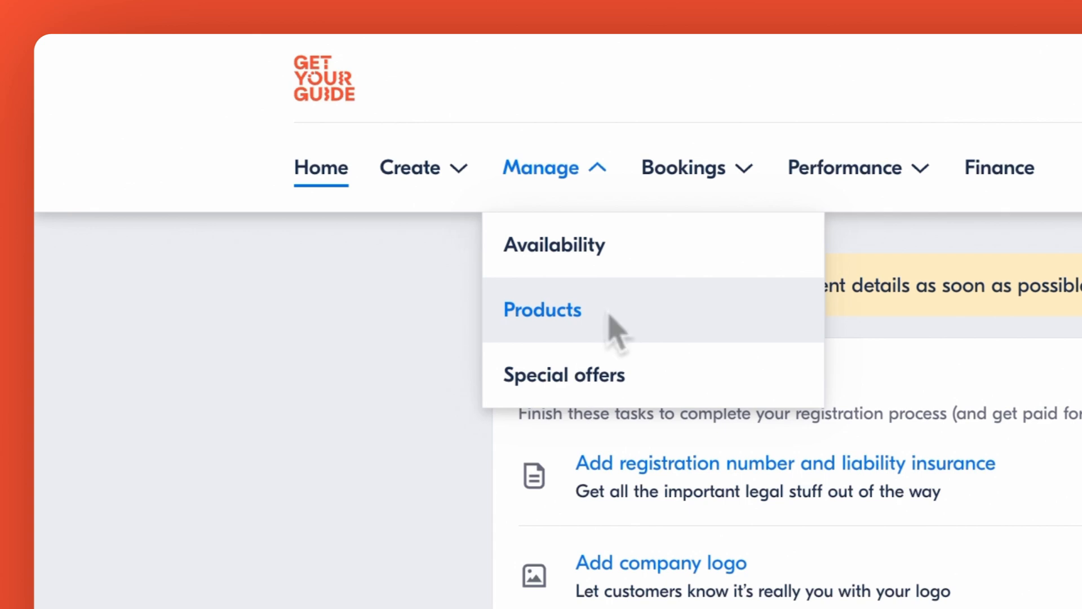
{"action": "mouse_move", "coordinate": [674, 400]}
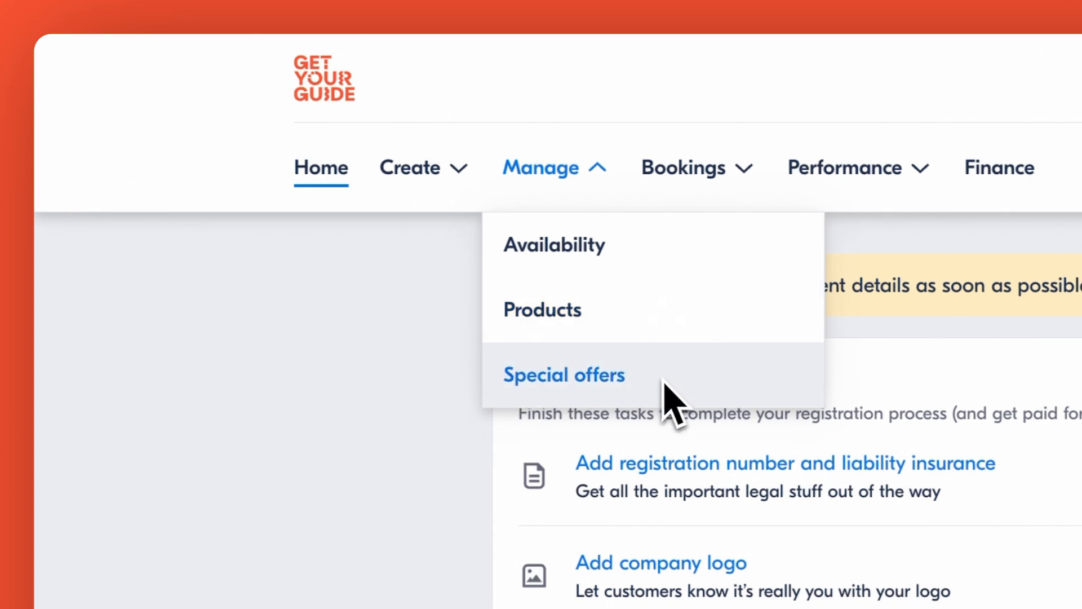
{"action": "left_click", "coordinate": [683, 168]}
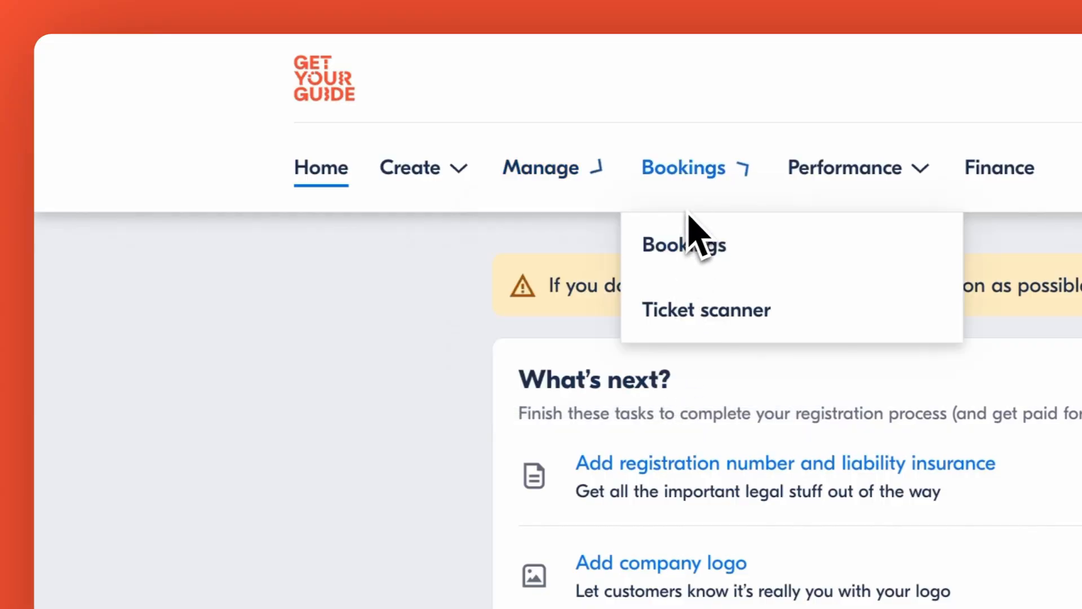
{"action": "mouse_move", "coordinate": [691, 242]}
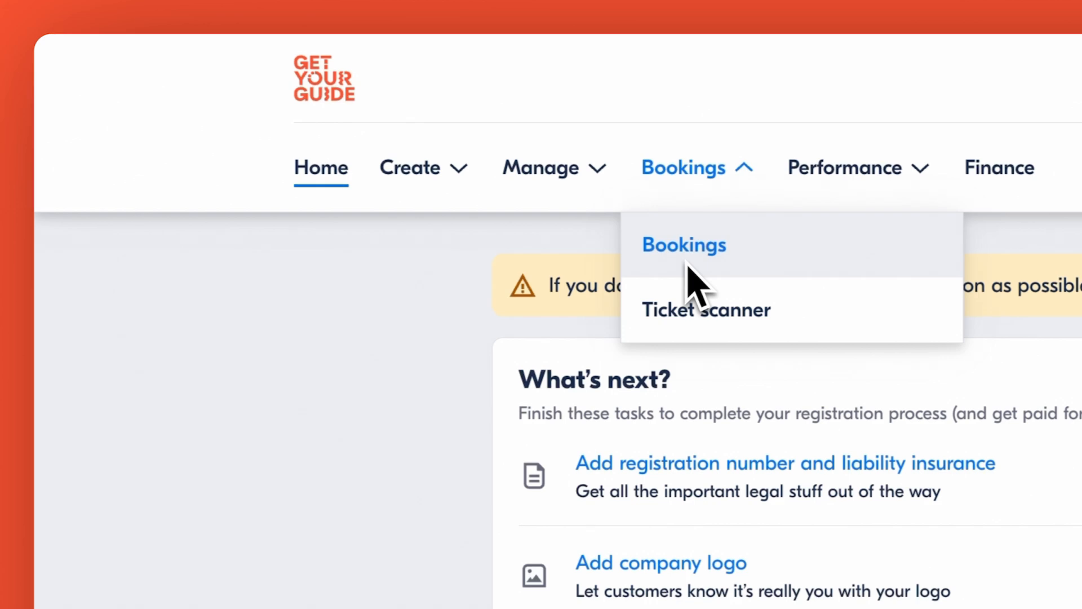
{"action": "mouse_move", "coordinate": [688, 354]}
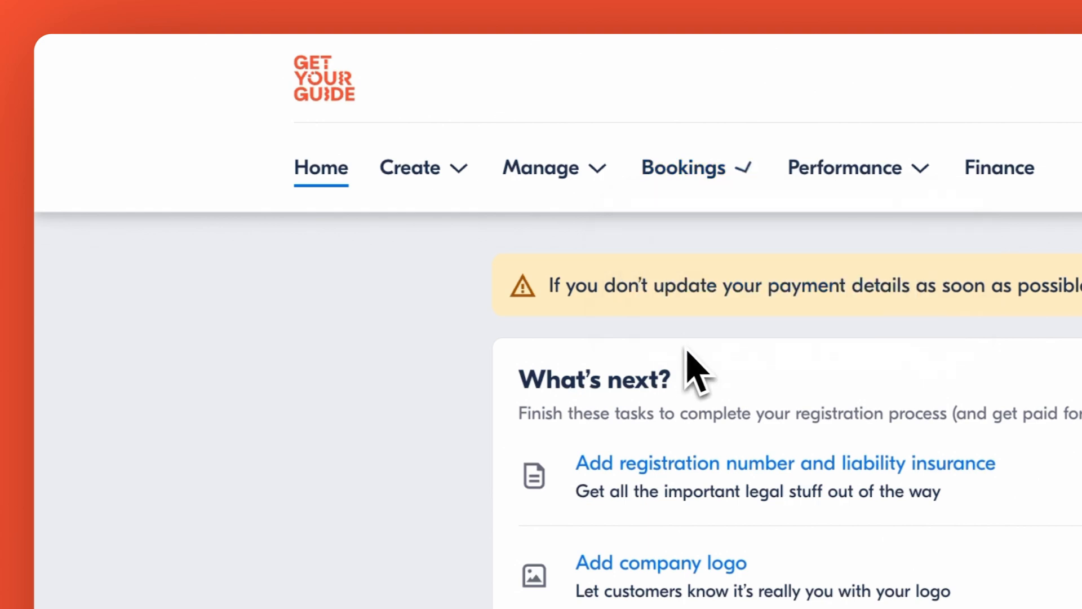
{"action": "mouse_move", "coordinate": [745, 358]}
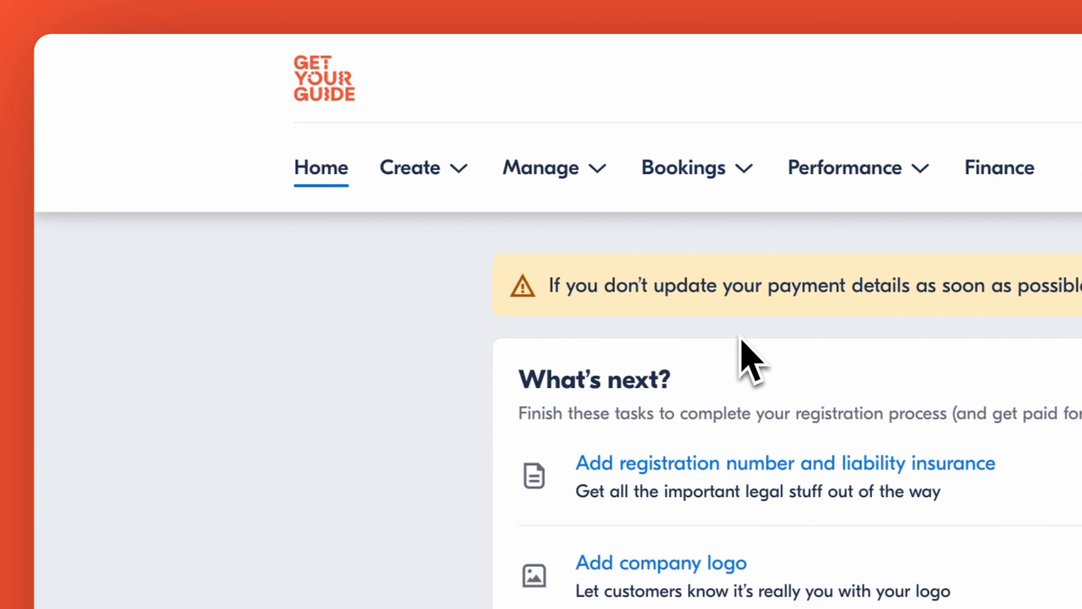
{"action": "left_click", "coordinate": [844, 167]}
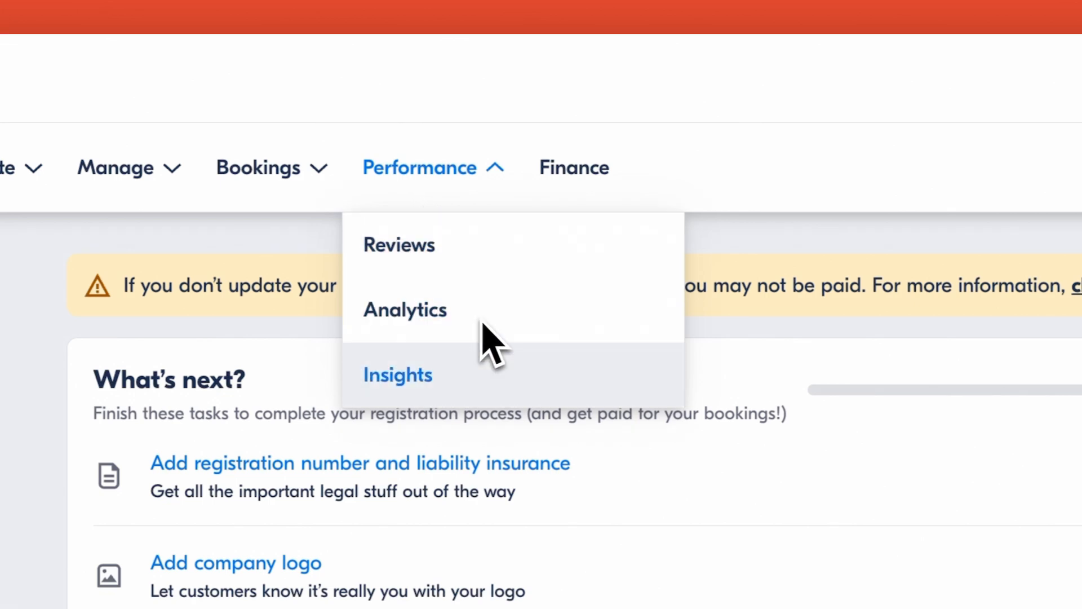
{"action": "mouse_move", "coordinate": [488, 390]}
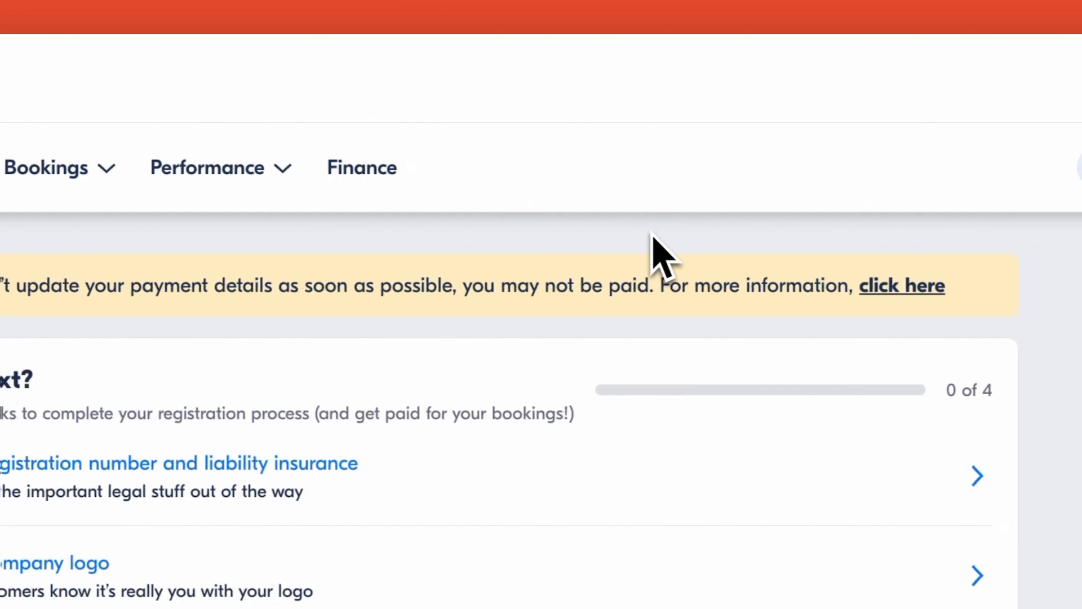
View the profile account options, then open the Help menu showing Contact form and FAQs.
{"action": "left_click", "coordinate": [732, 167]}
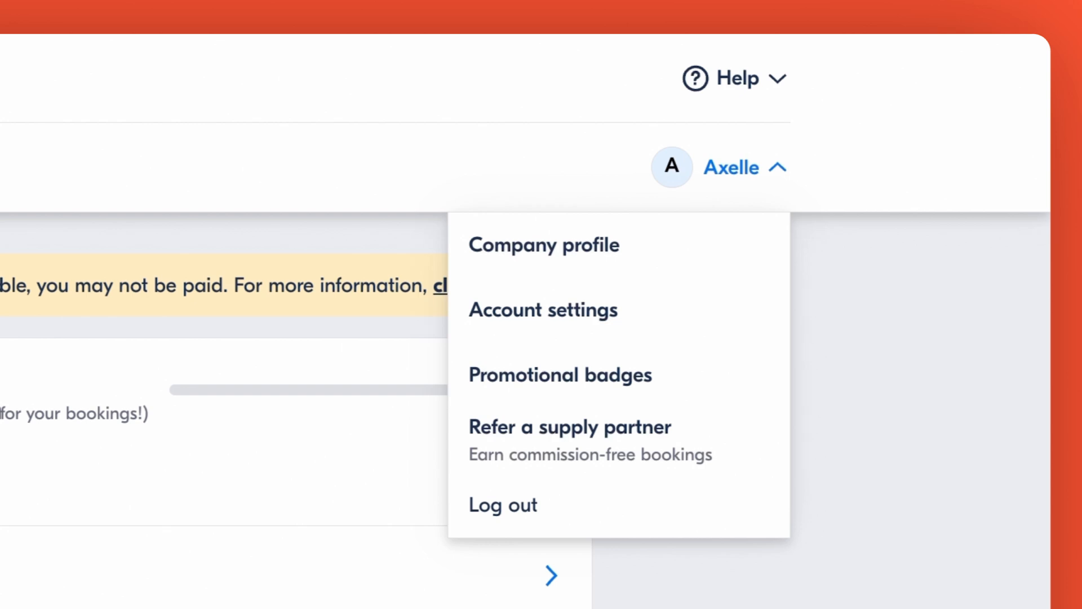
{"action": "mouse_move", "coordinate": [729, 275]}
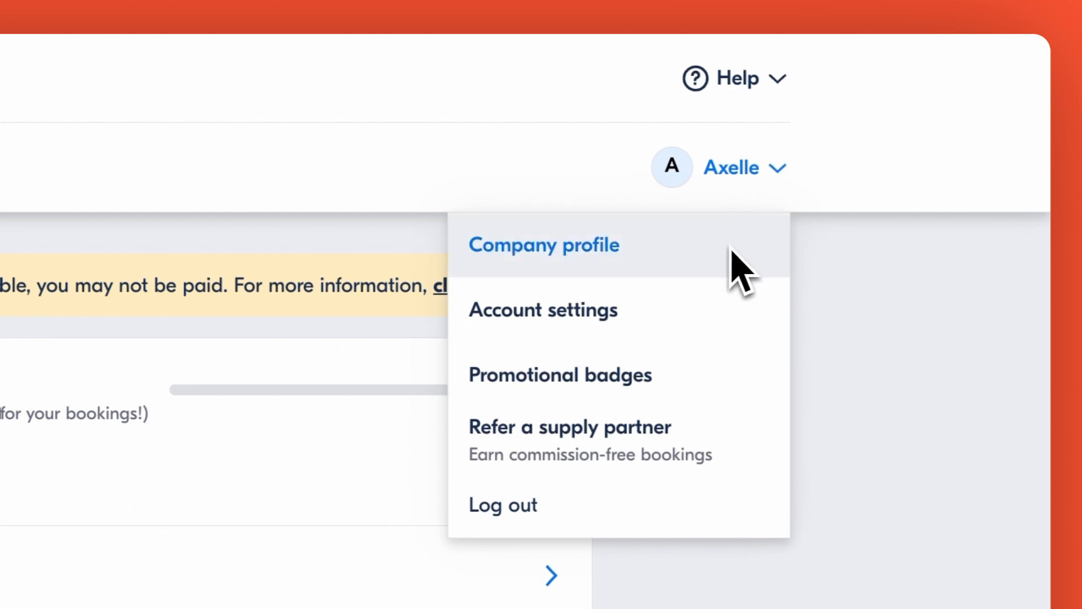
{"action": "mouse_move", "coordinate": [738, 334]}
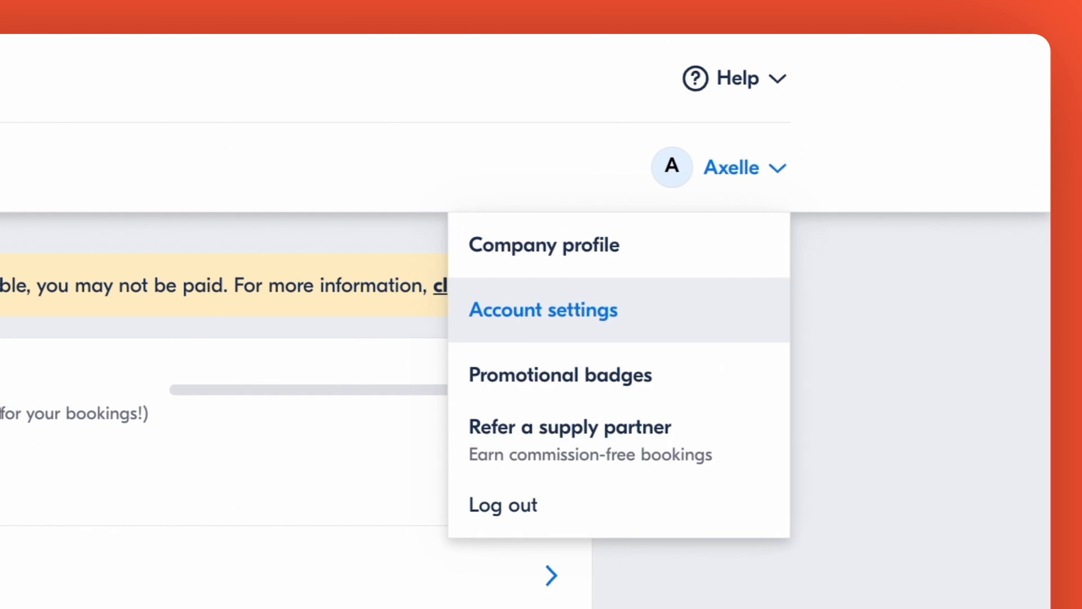
{"action": "mouse_move", "coordinate": [732, 400]}
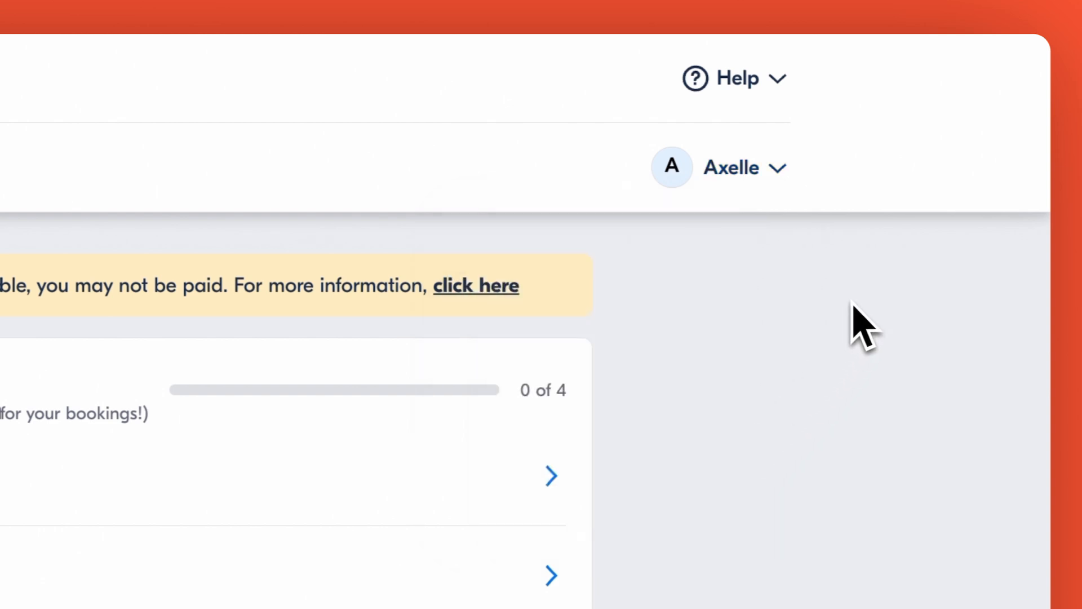
{"action": "left_click", "coordinate": [737, 78]}
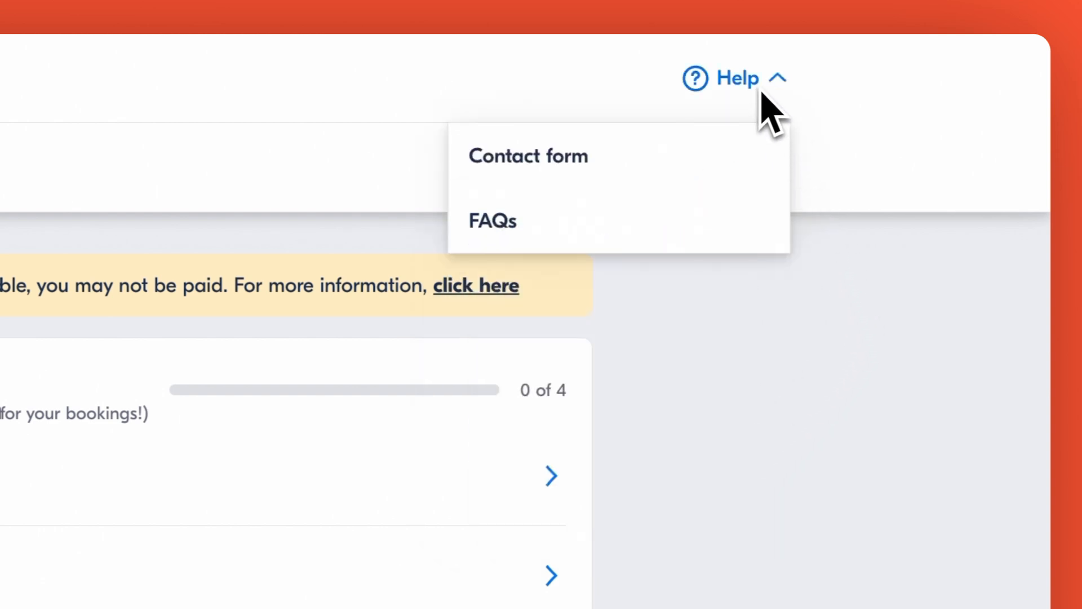